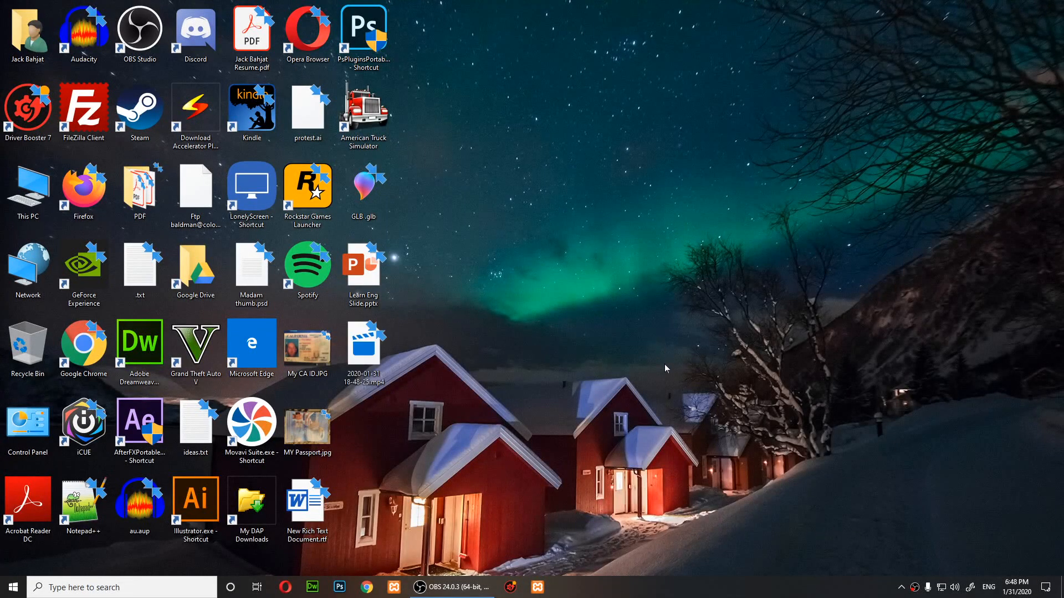
Launch Rockstar Games Launcher from its desktop shortcut.
click(307, 192)
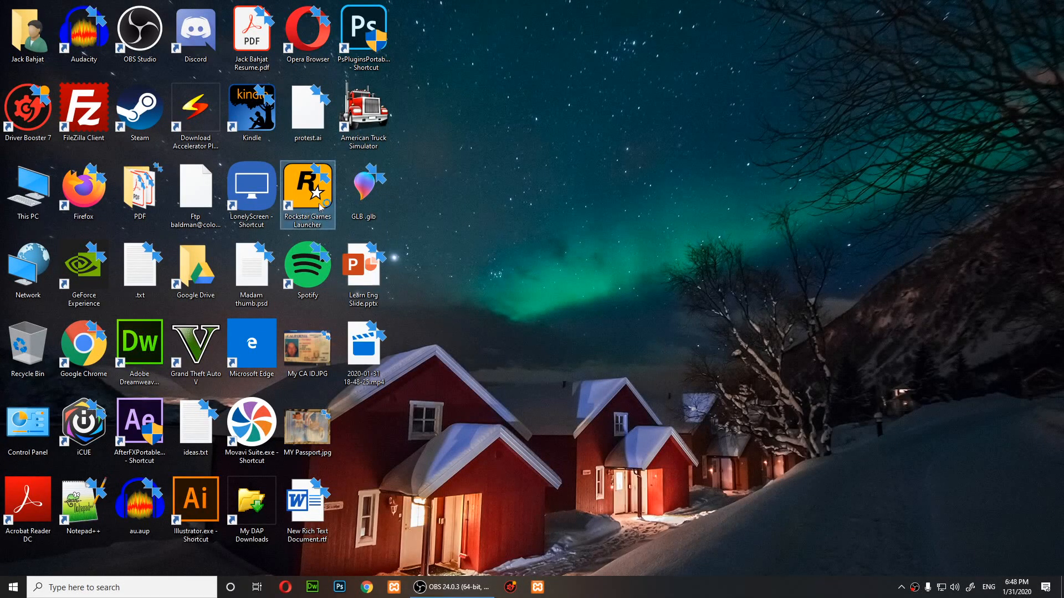
double_click(306, 193)
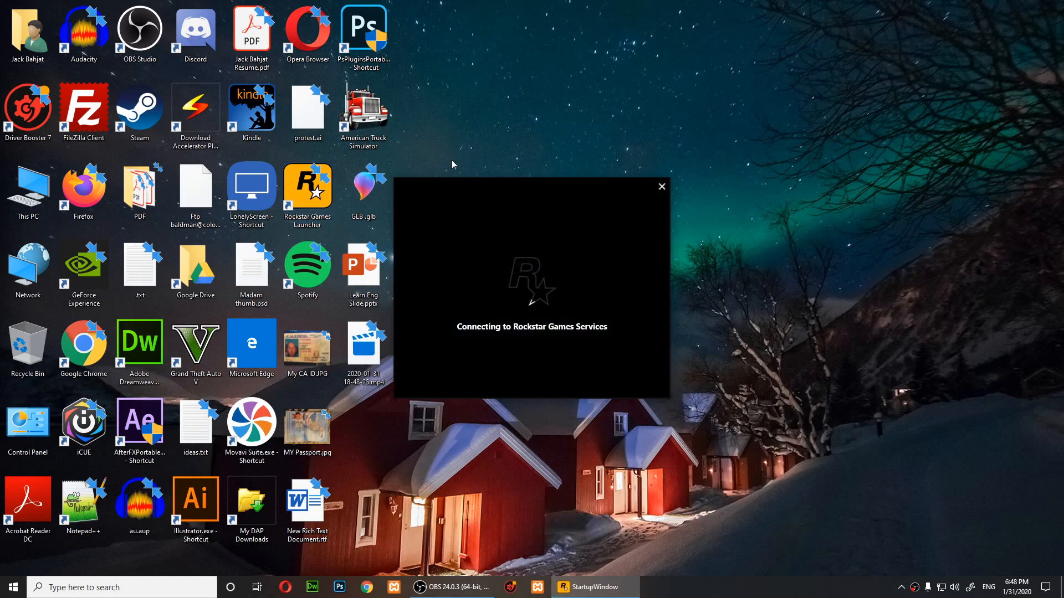
mouse_move(557, 248)
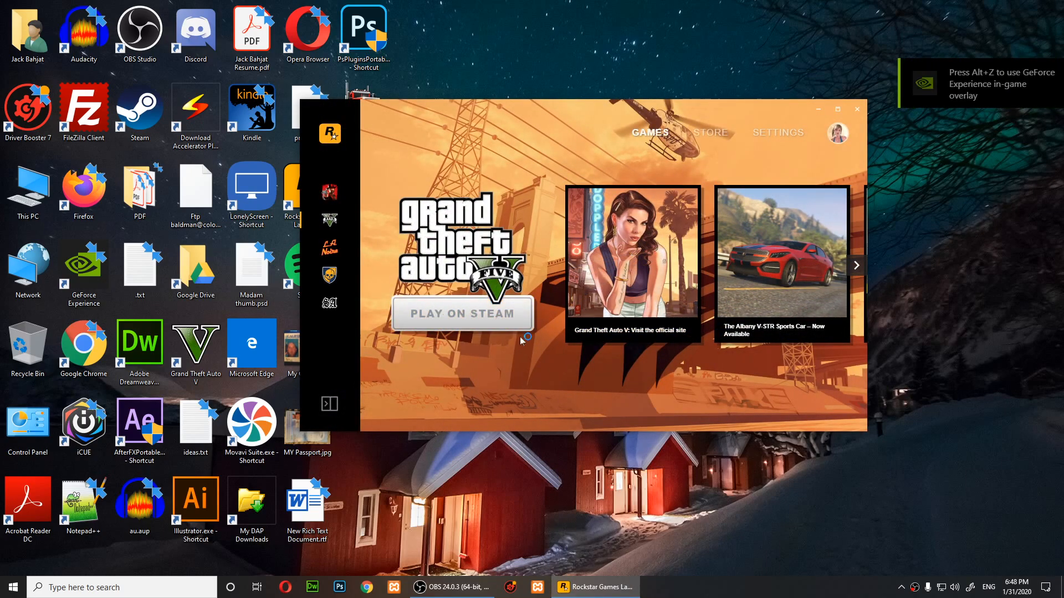
Try Play on Steam for GTA V, dismiss the 'already running' error, and close the launcher.
click(462, 314)
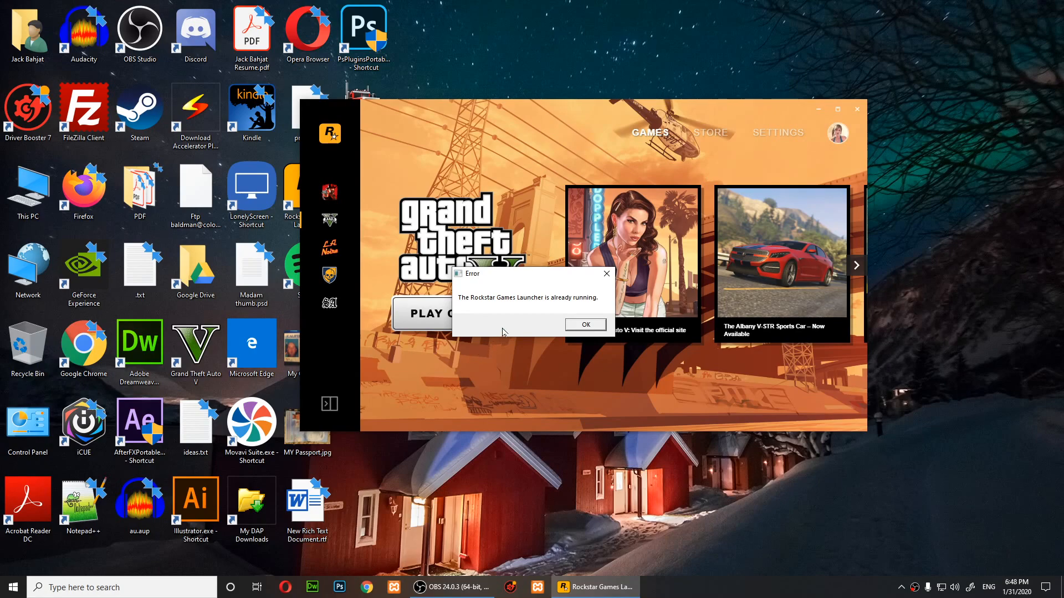
mouse_move(585, 326)
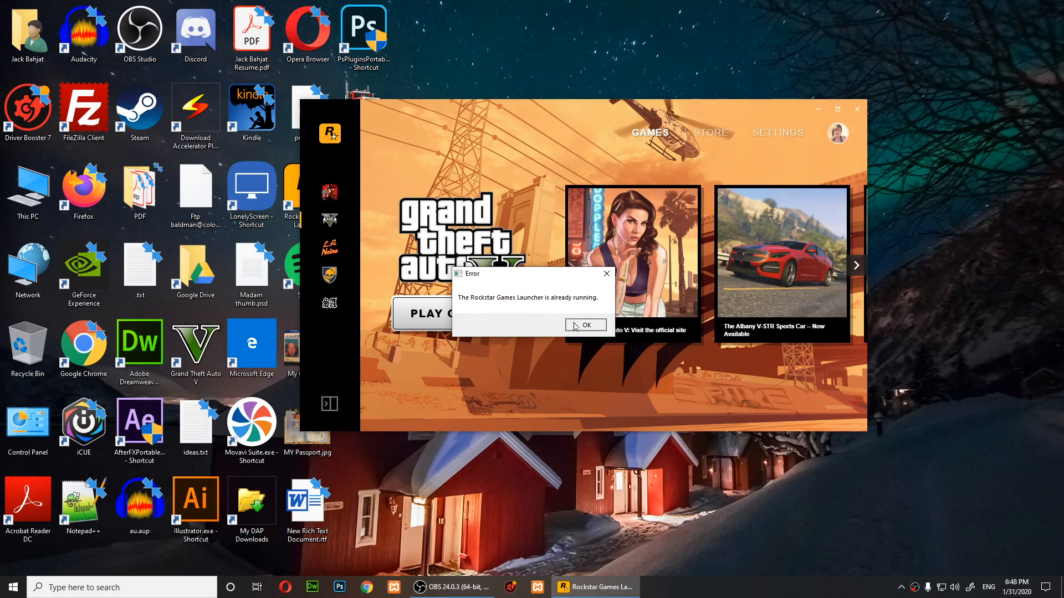
click(585, 325)
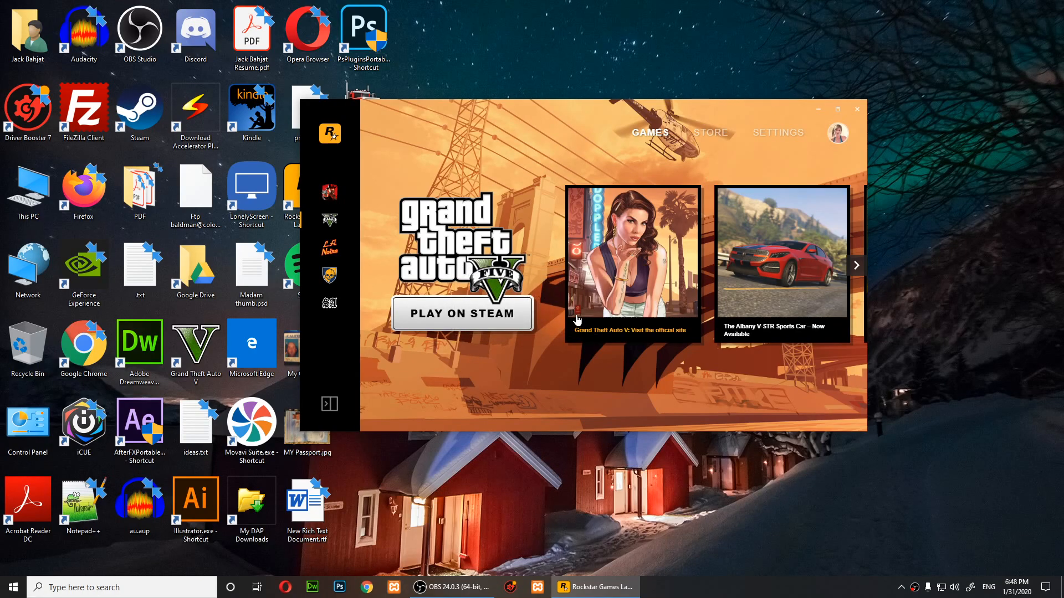
mouse_move(856, 109)
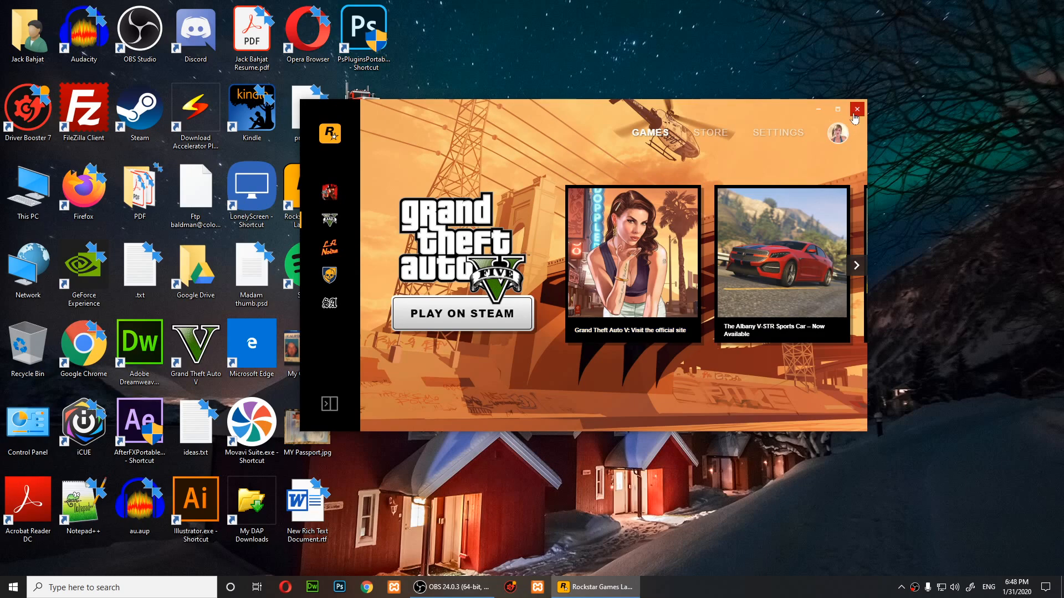
click(856, 109)
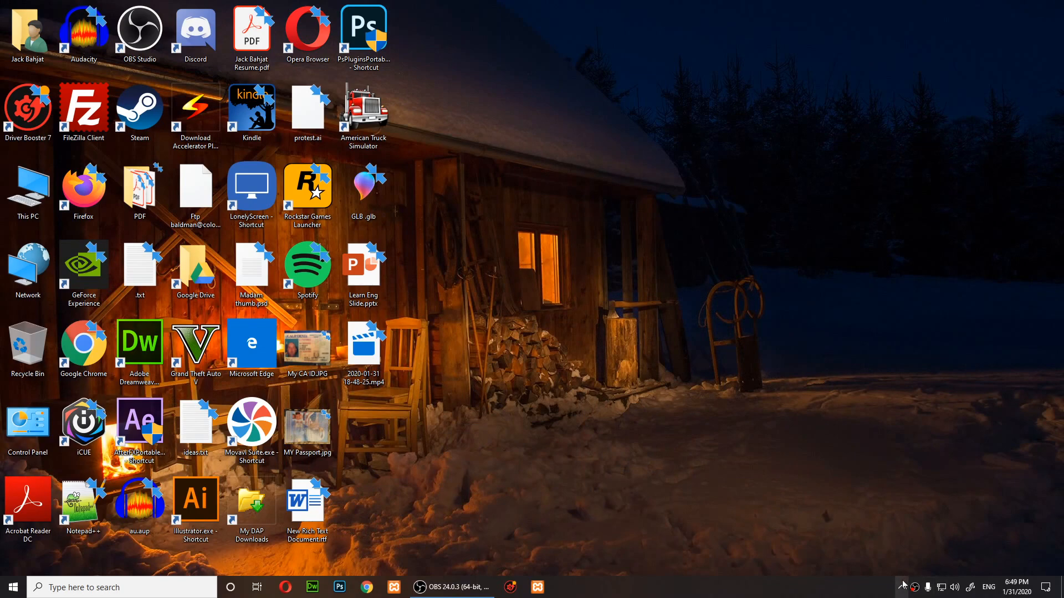
mouse_move(886, 505)
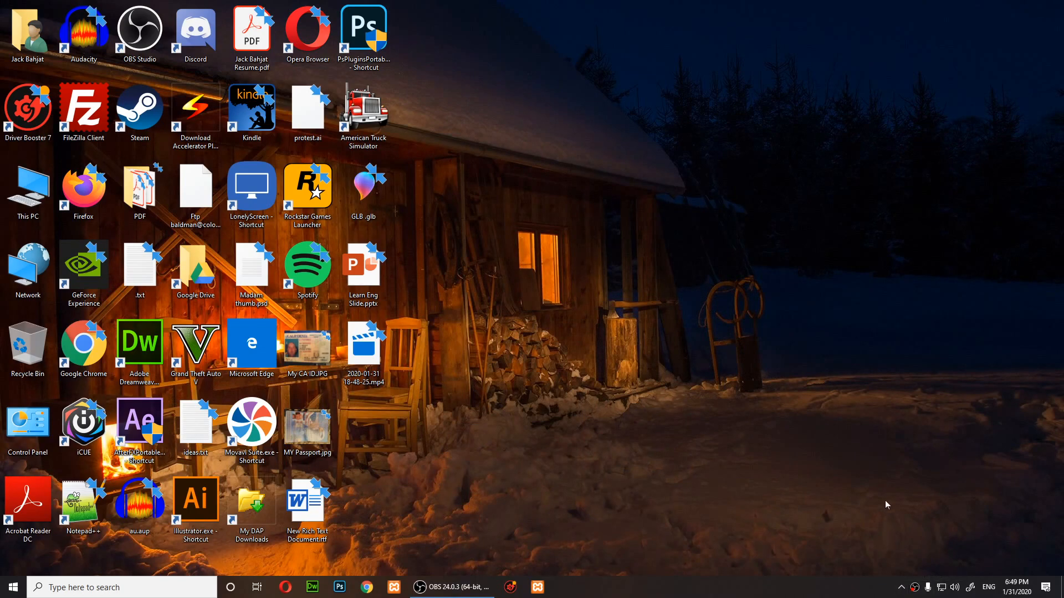
mouse_move(916, 595)
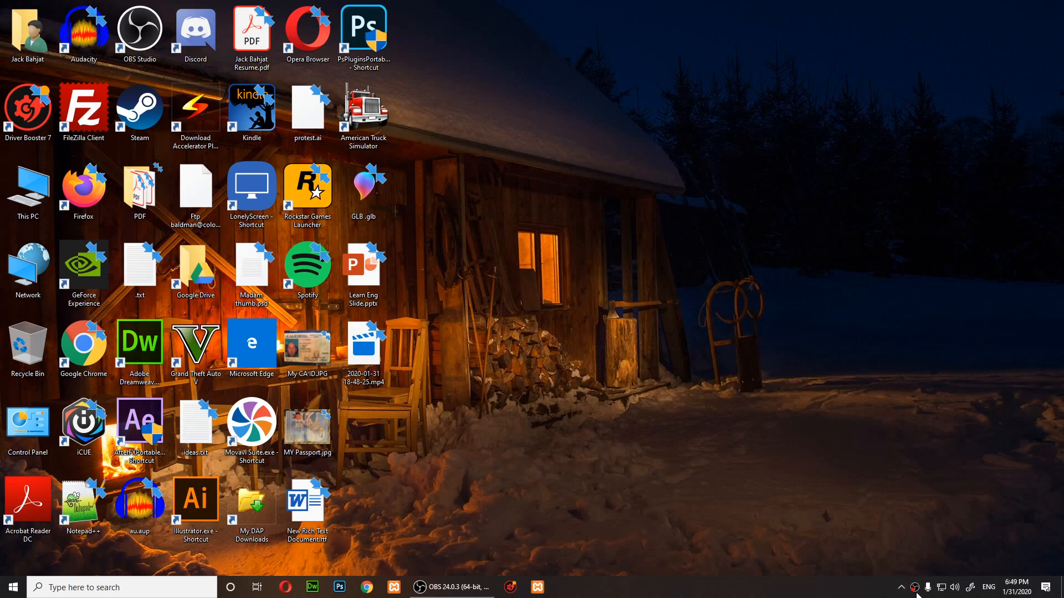
click(900, 587)
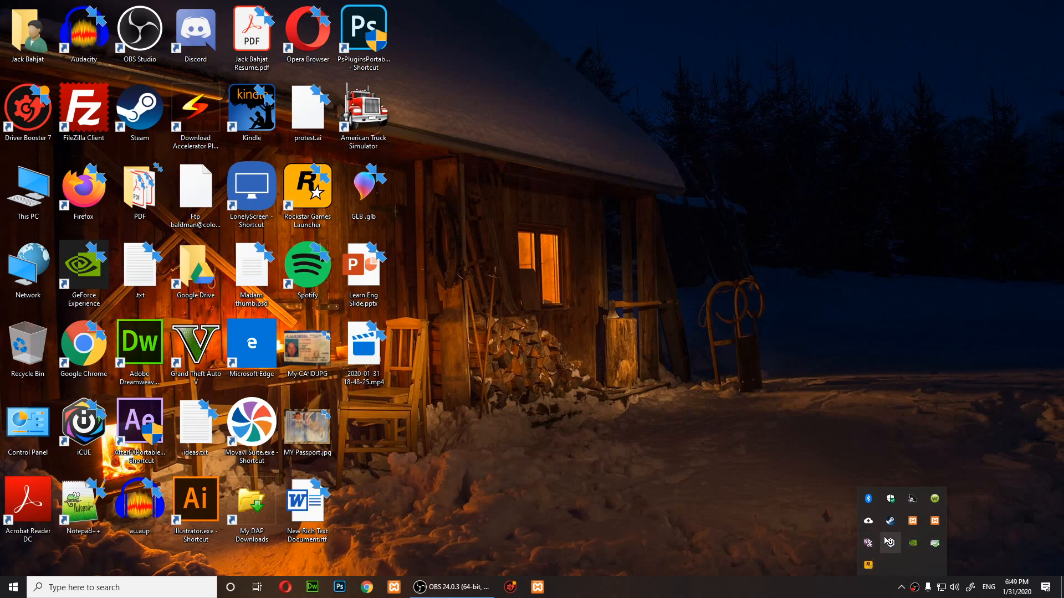
right_click(890, 521)
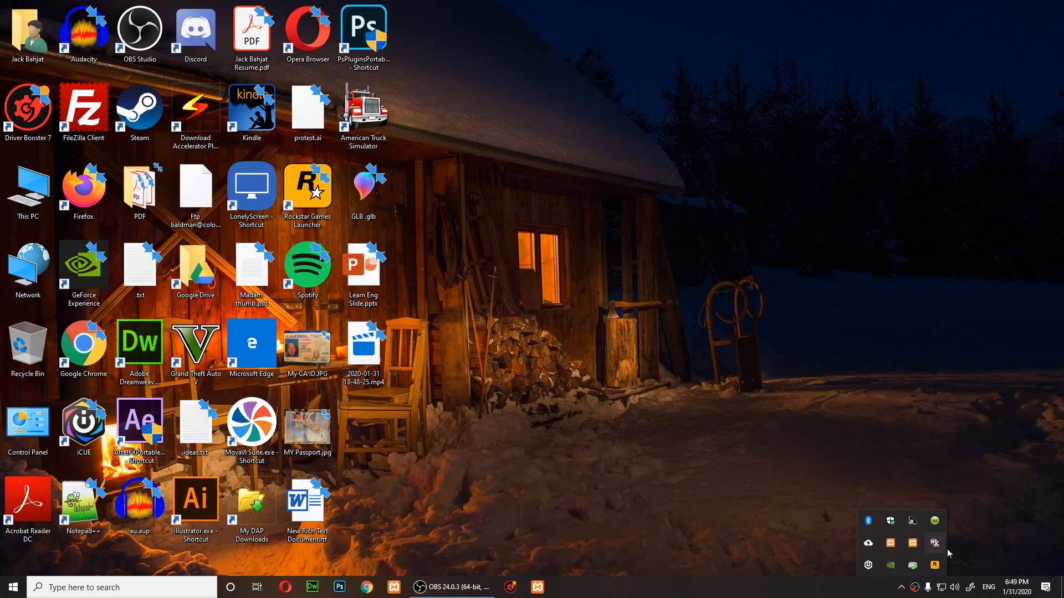
mouse_move(934, 566)
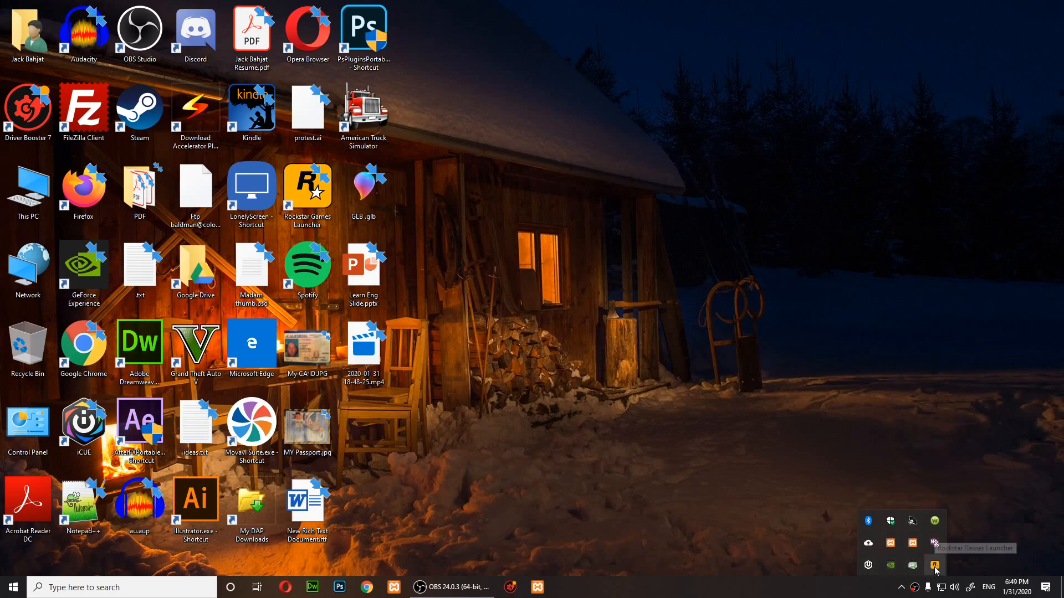
right_click(934, 566)
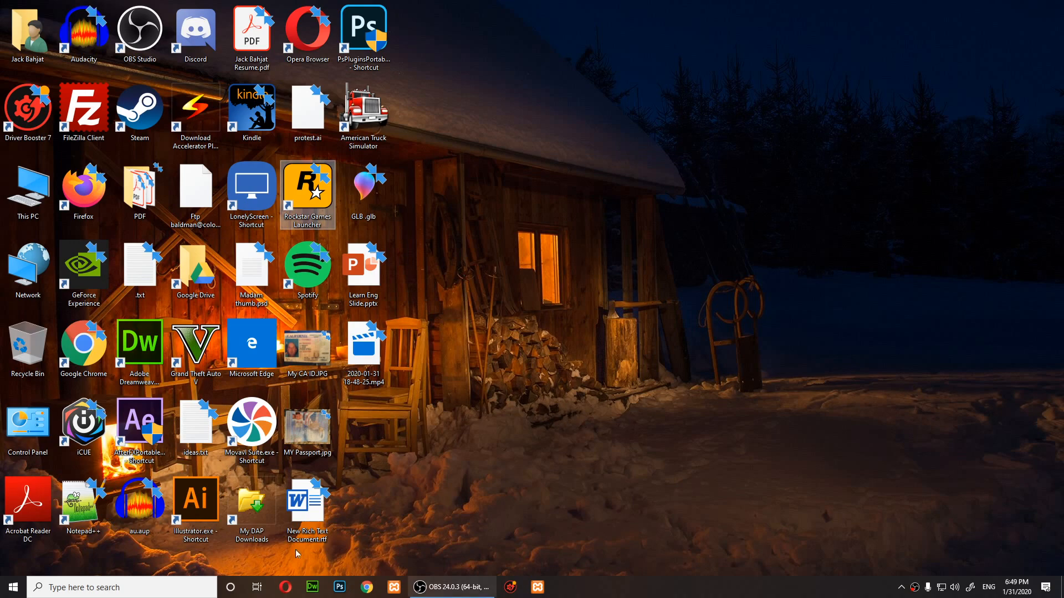
mouse_move(392, 236)
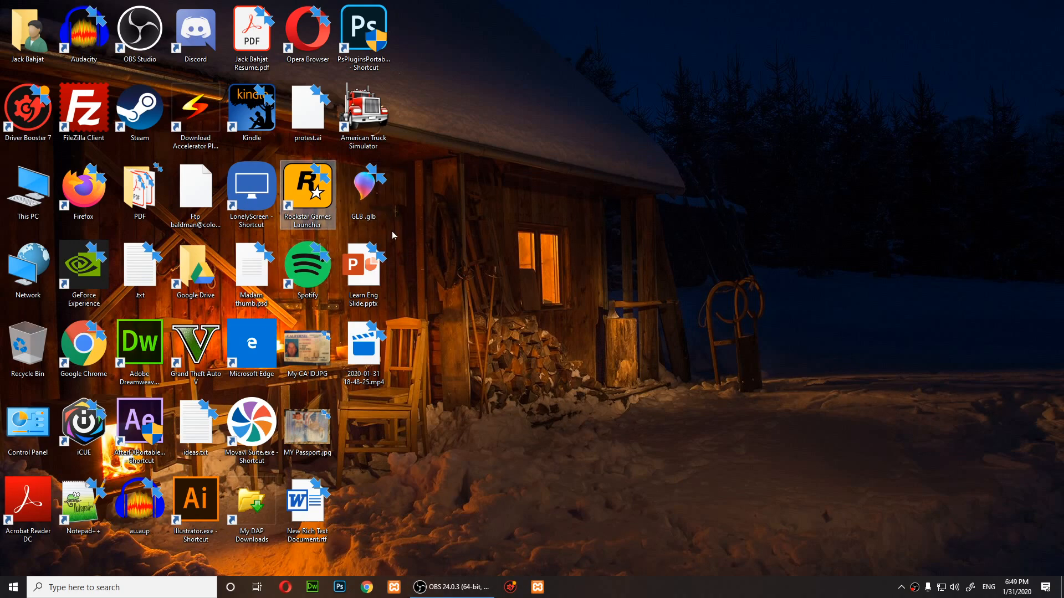
mouse_move(307, 186)
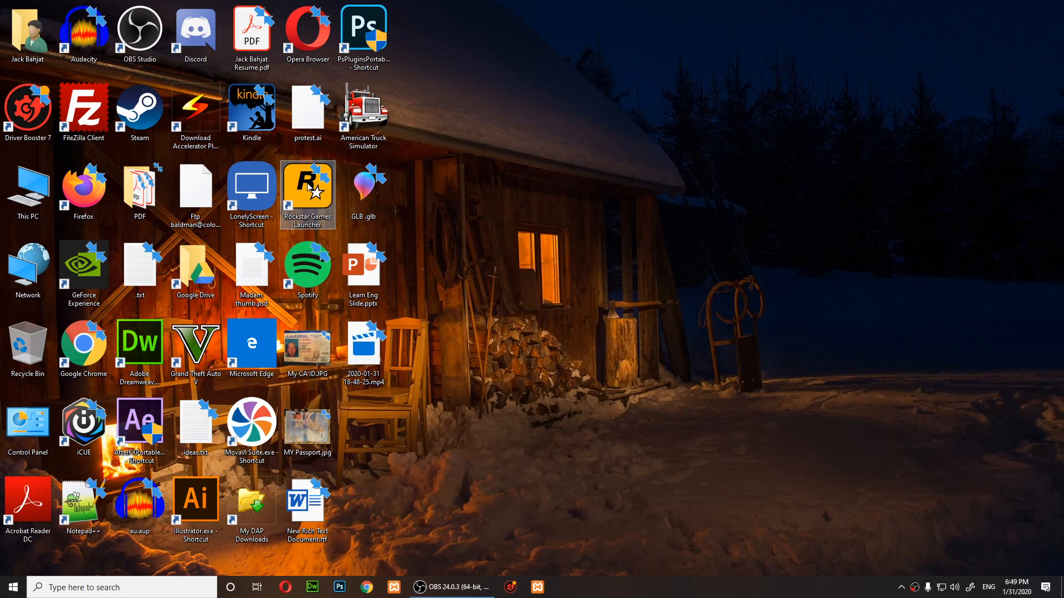
Bring up the Rockstar Games Launcher shortcut's context menu to run it as administrator.
right_click(307, 193)
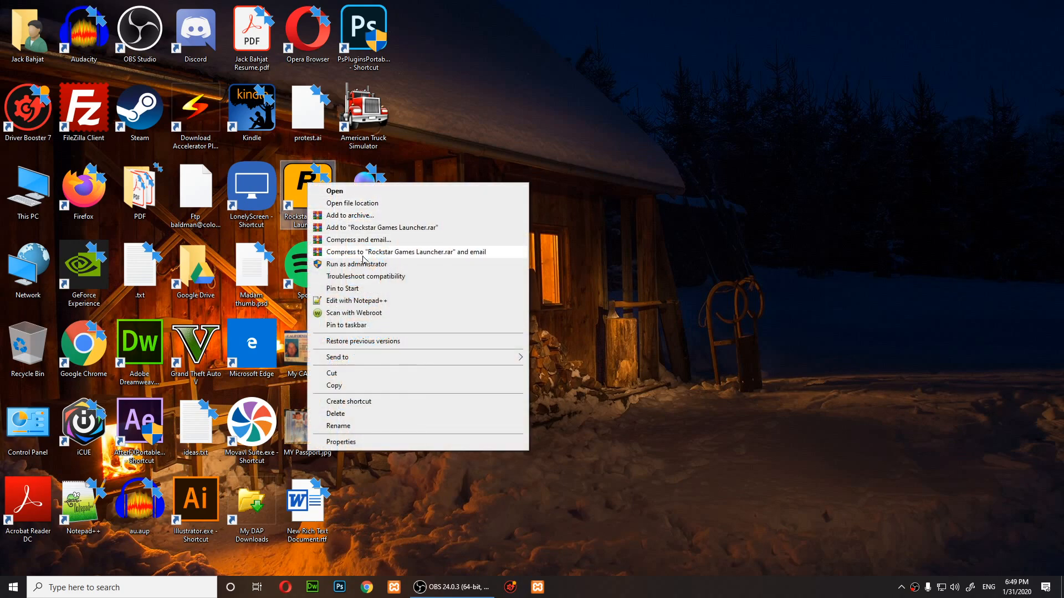
mouse_move(356, 263)
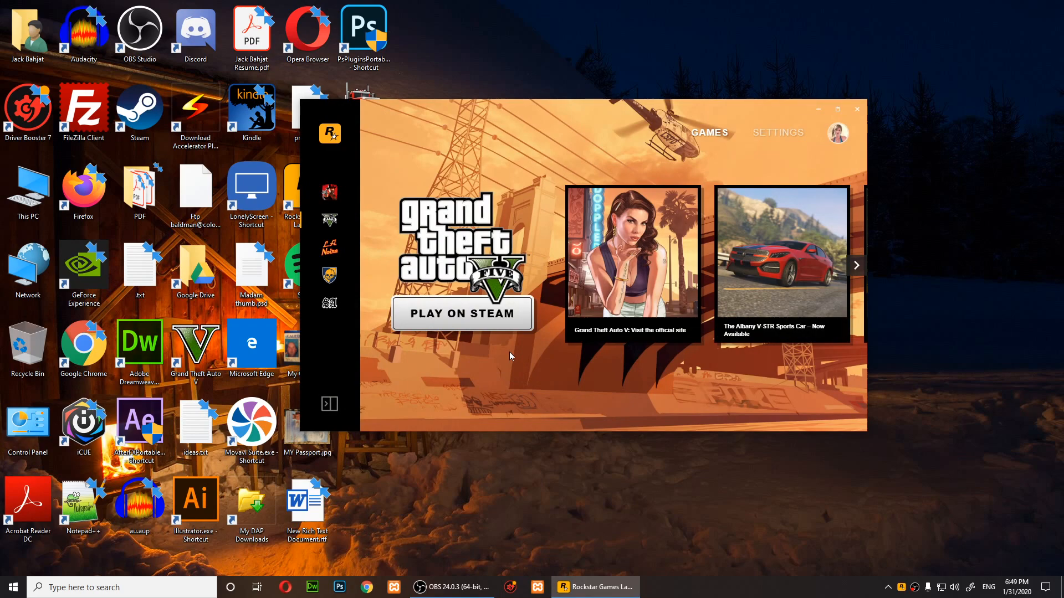
mouse_move(463, 336)
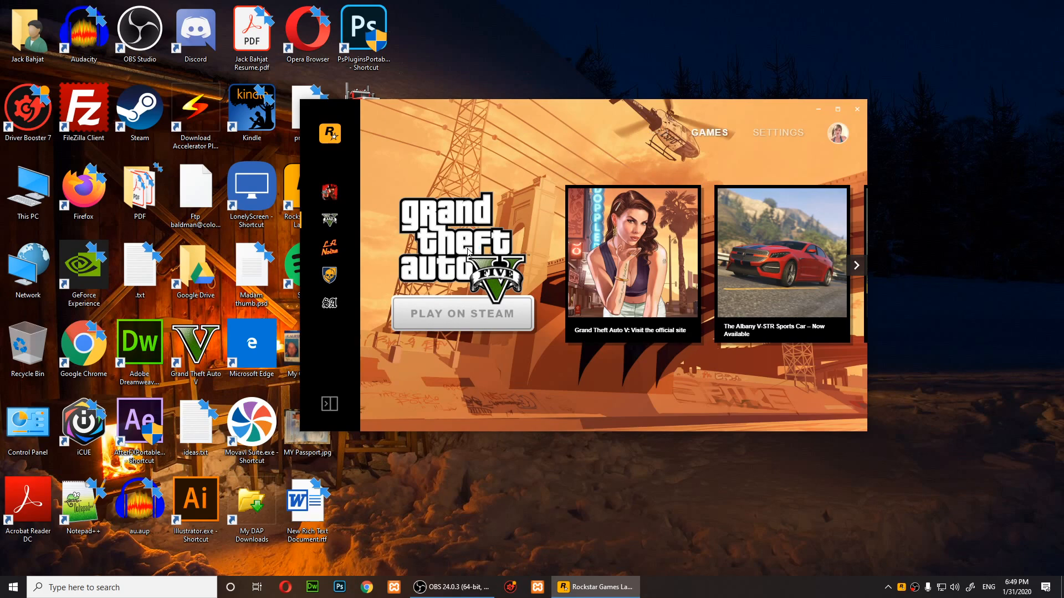
Start GTA V via Play on Steam from the elevated launcher.
click(462, 314)
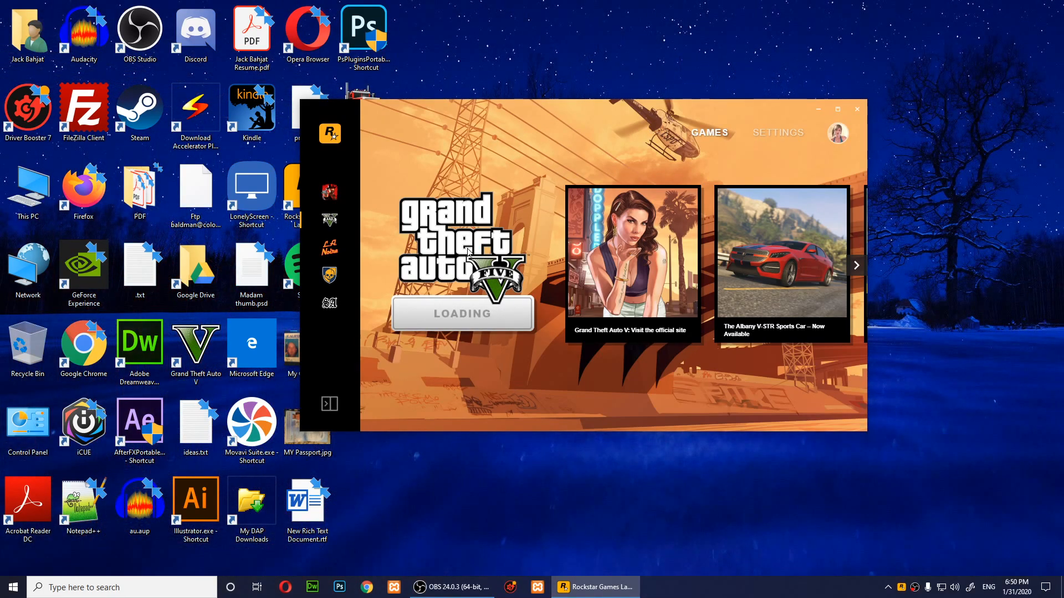